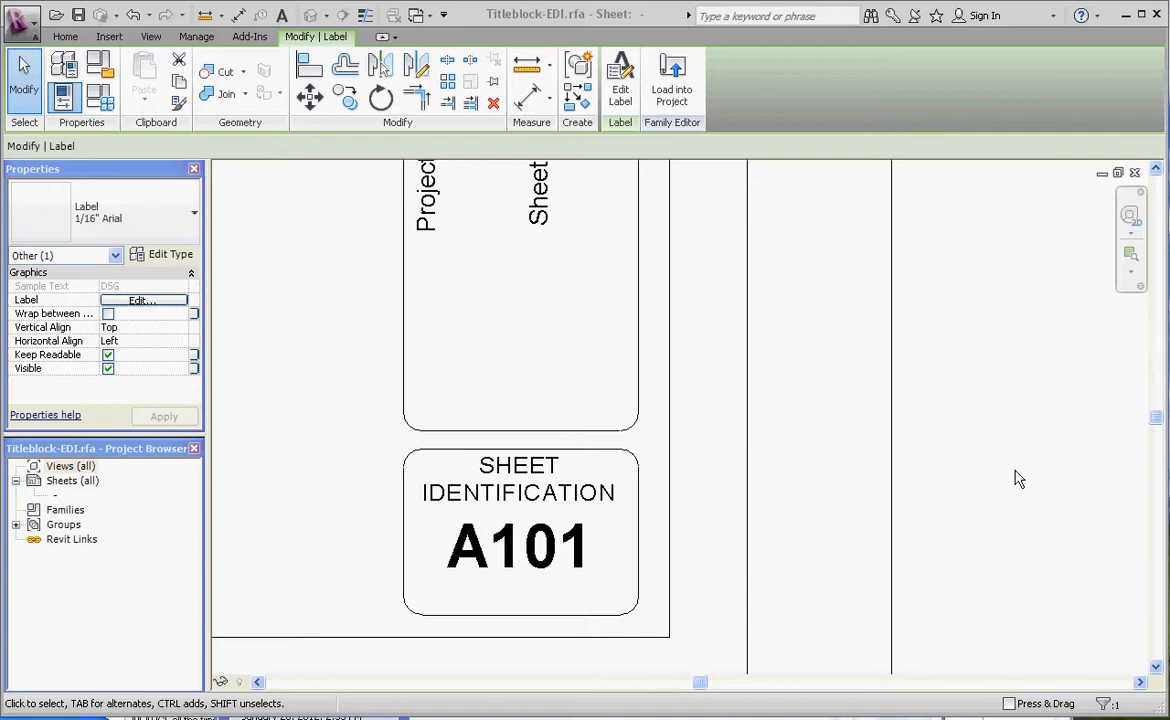
pyautogui.moveTo(616, 512)
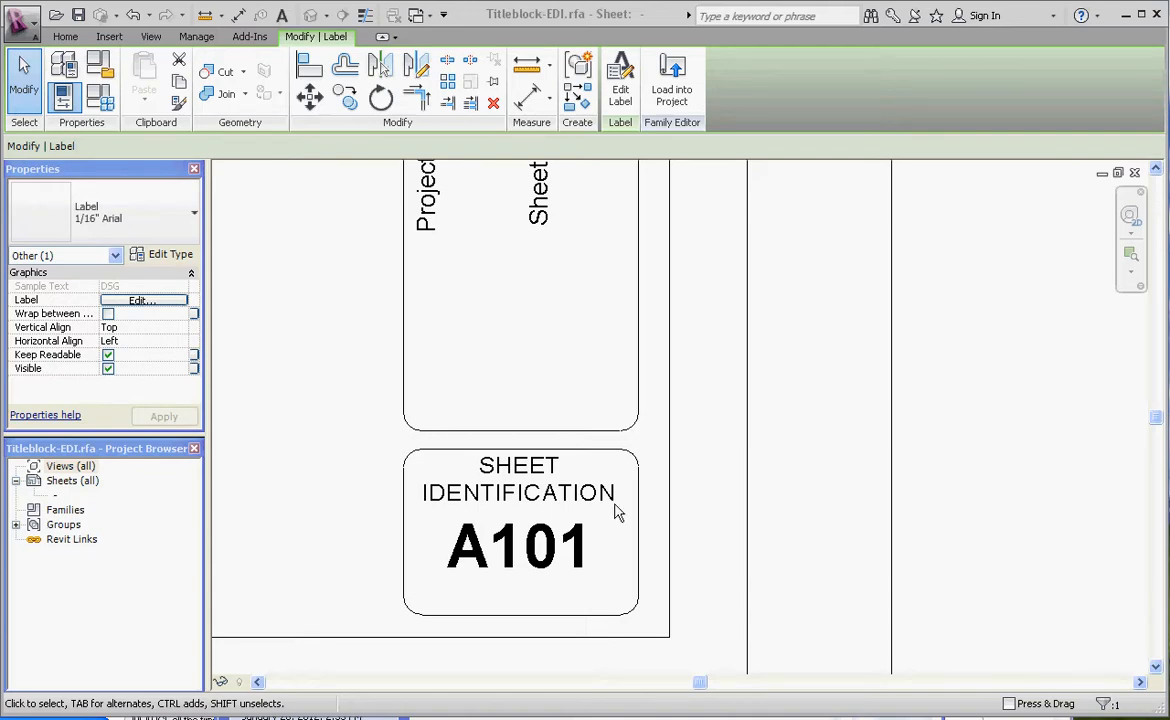
# Edit the caption above A101 so it reads SHEET NUMBER instead of SHEET IDENTIFICATION.
pyautogui.click(518, 492)
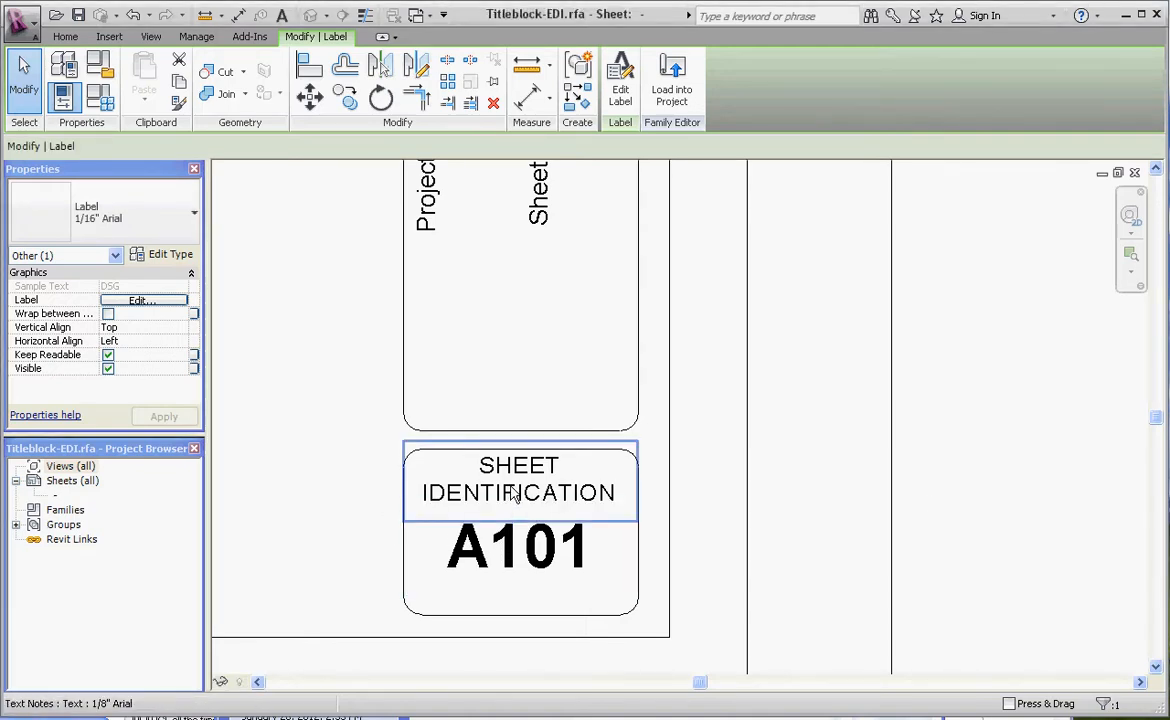
pyautogui.click(518, 480)
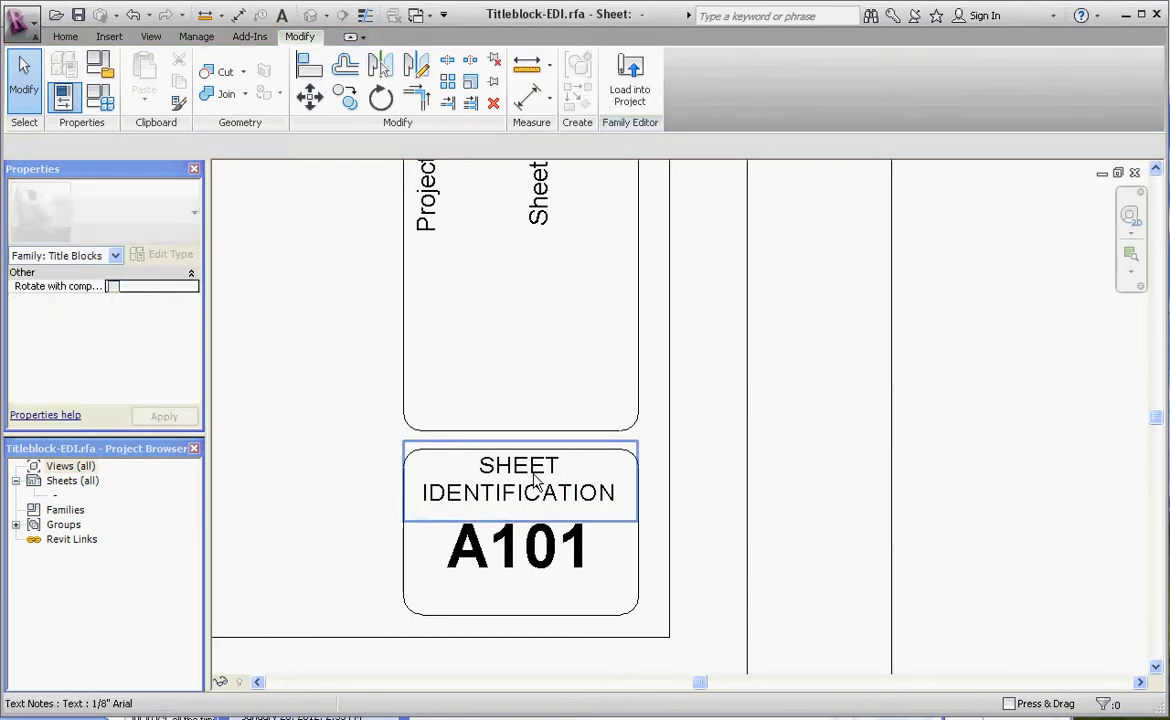
pyautogui.moveTo(536, 486)
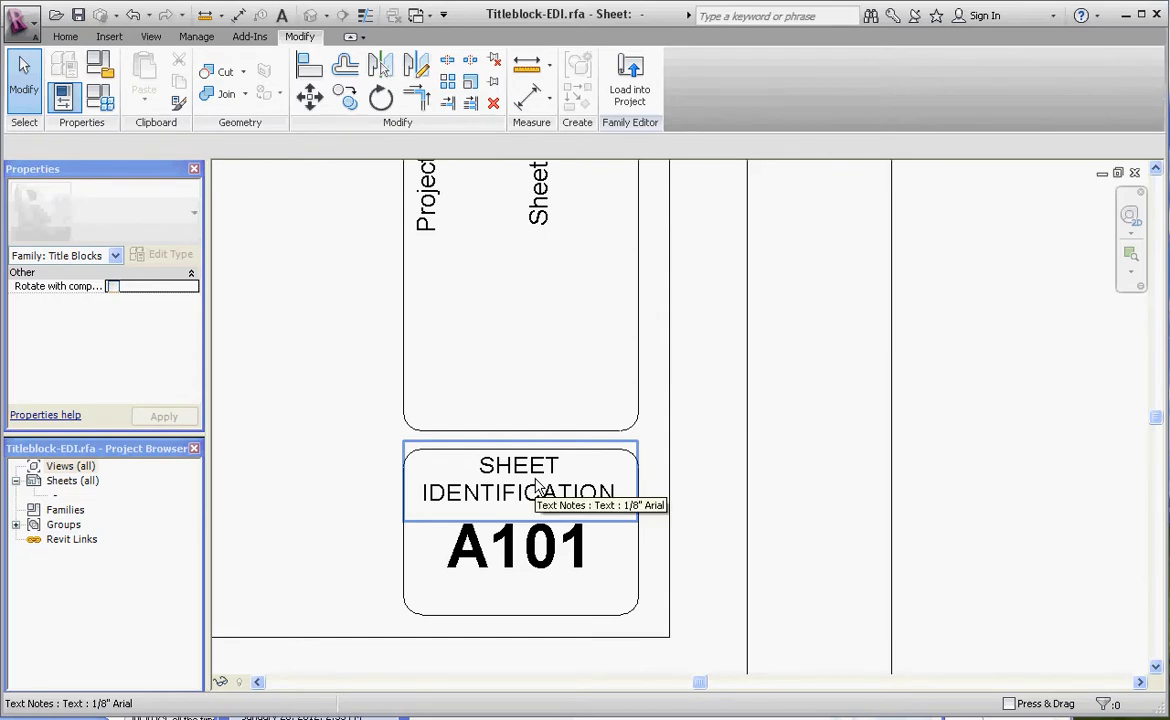
pyautogui.click(518, 478)
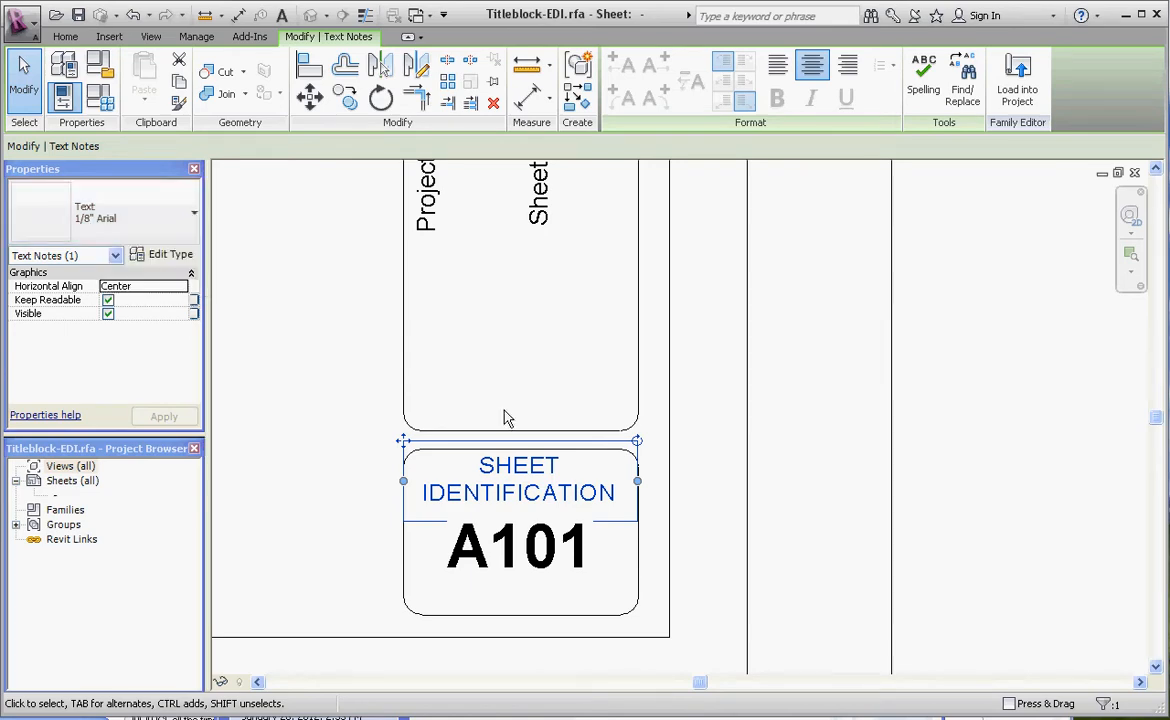
pyautogui.doubleClick(518, 480)
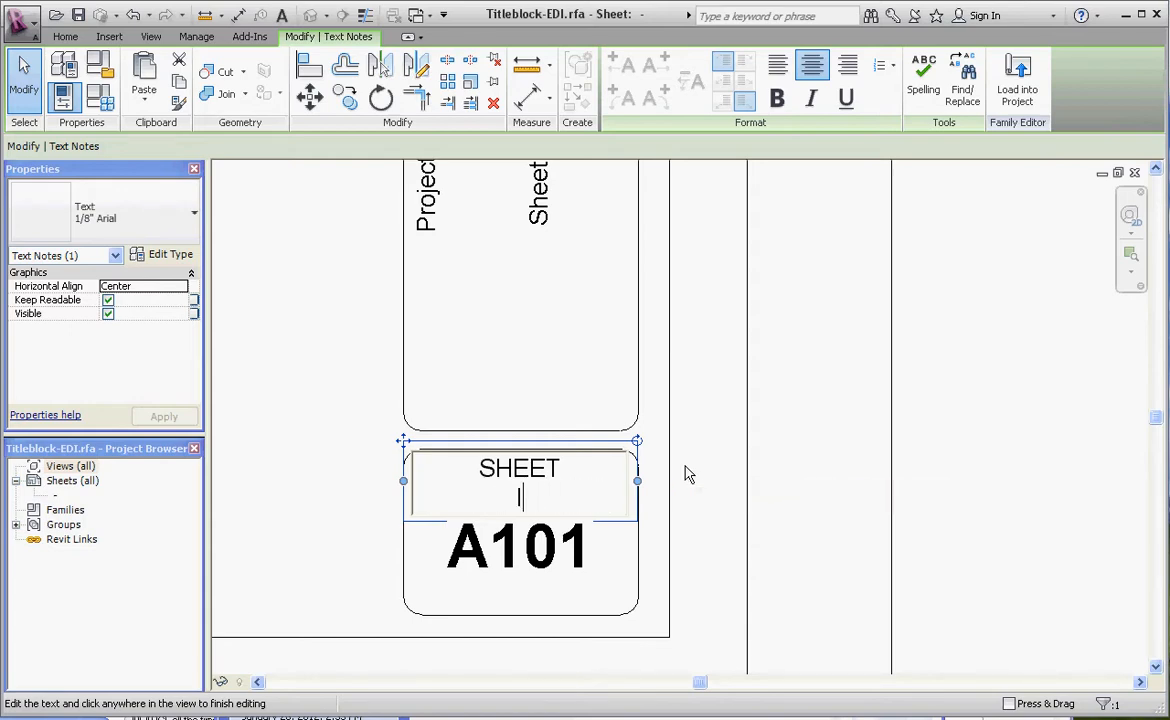
pyautogui.write('numb')
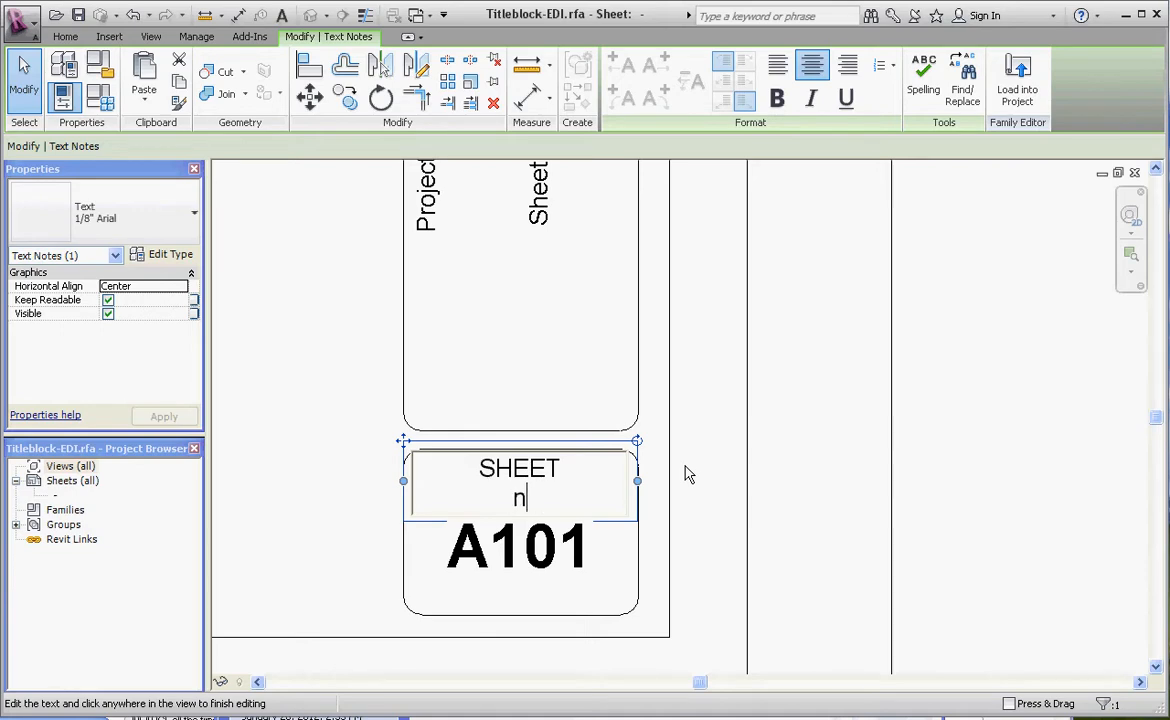
pyautogui.write('U')
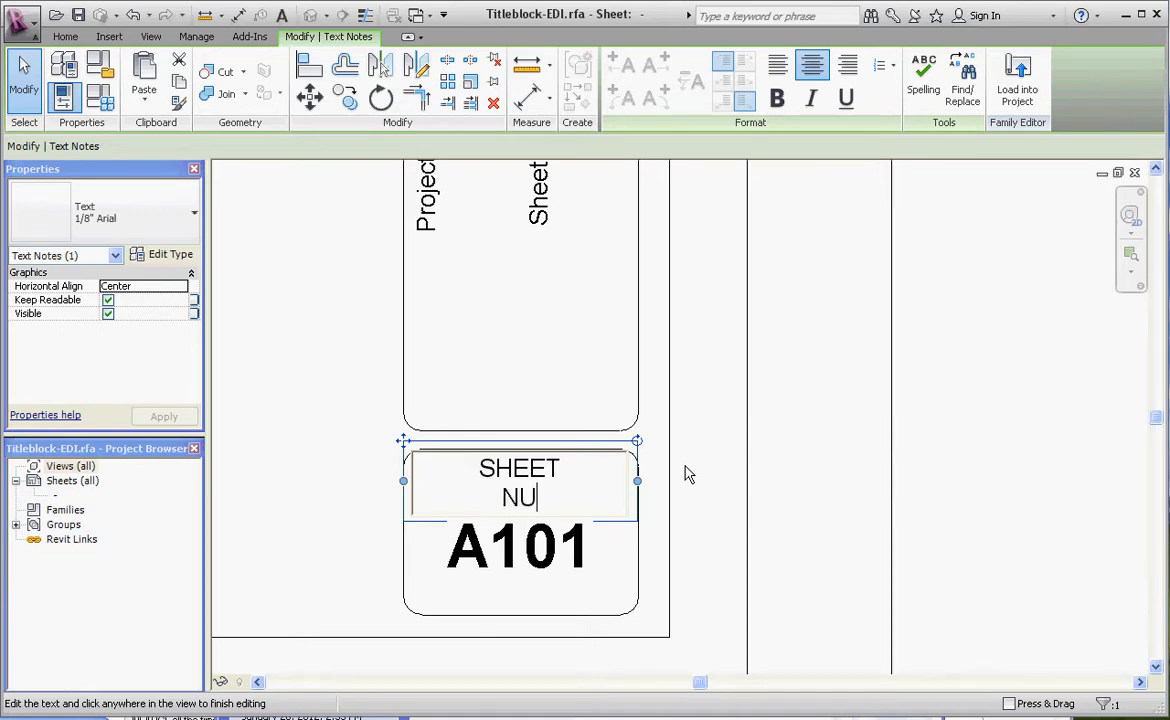
pyautogui.write('MBER')
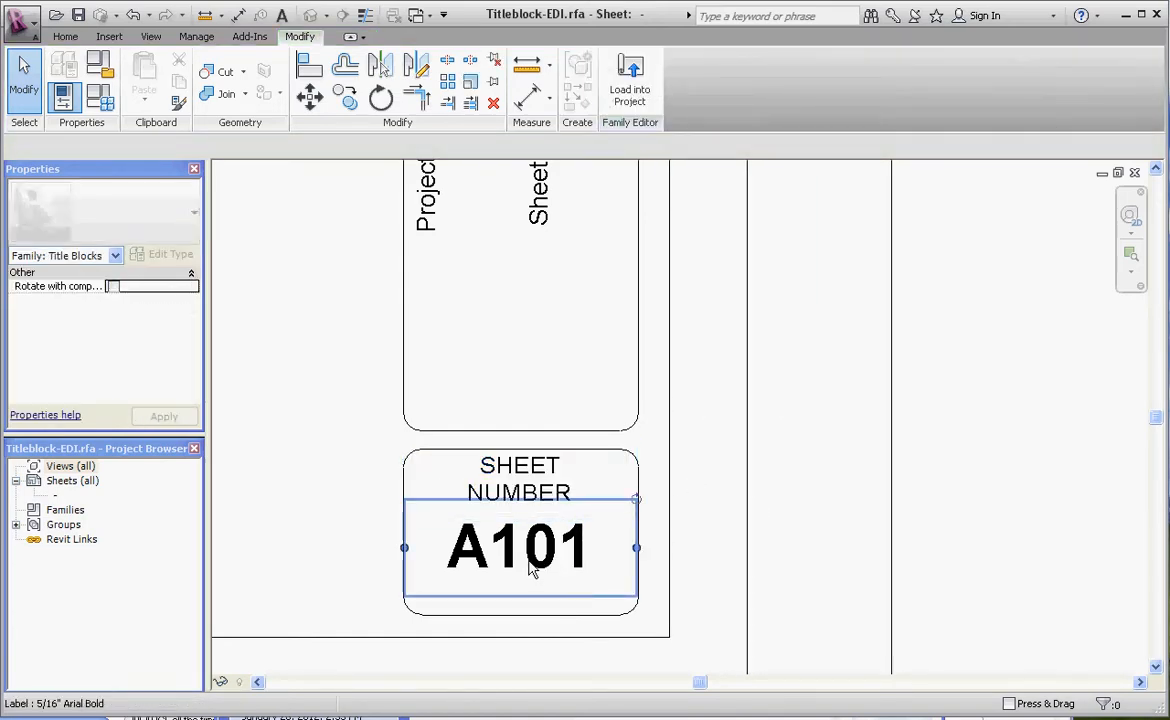
pyautogui.click(520, 548)
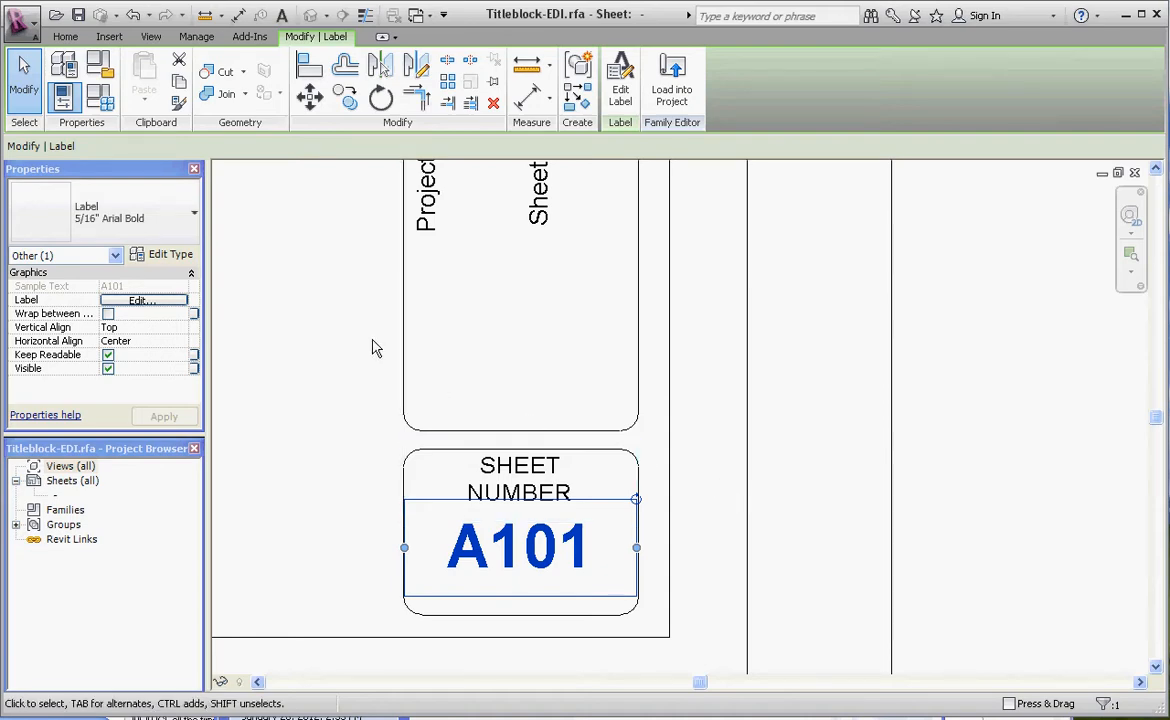
pyautogui.moveTo(366, 344)
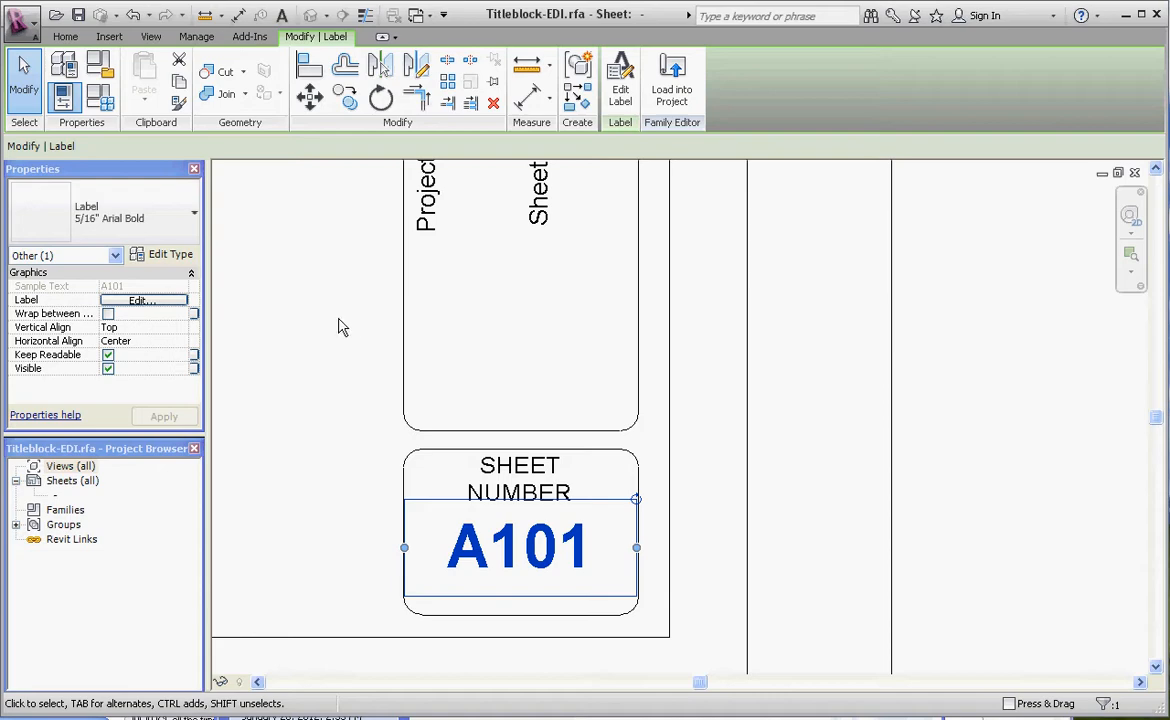
pyautogui.moveTo(170, 254)
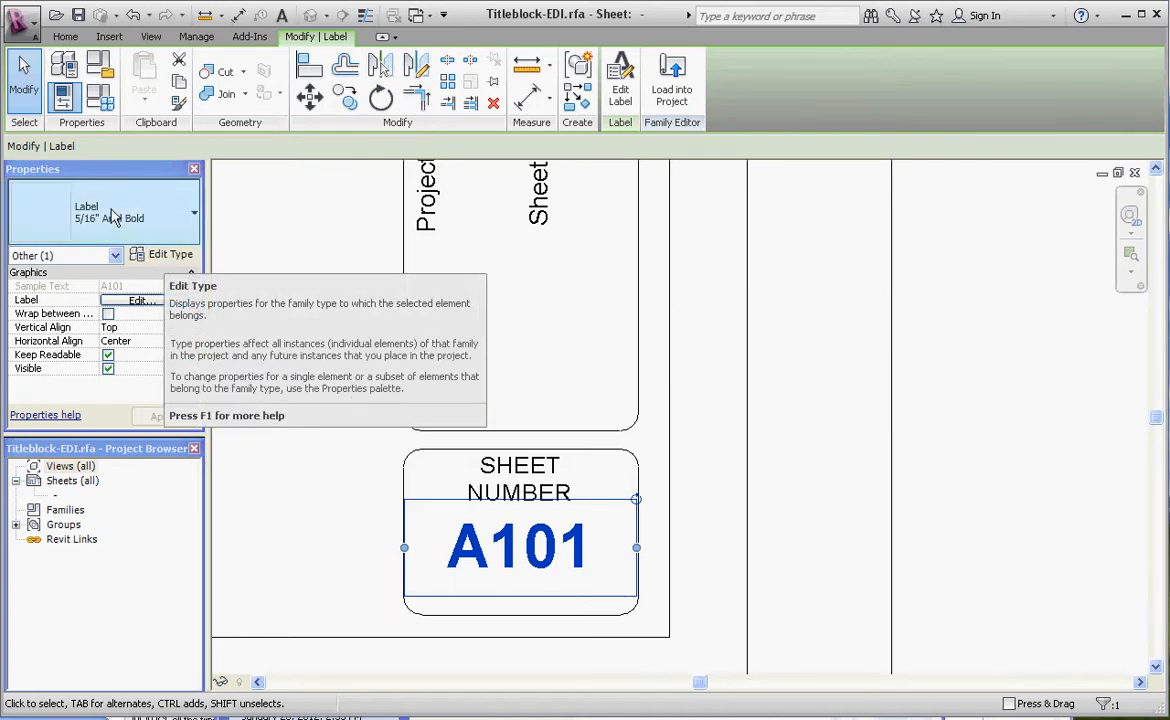
# Duplicate the A101 label type as a new Arial Bold type and start entering its 3/ text size.
pyautogui.click(168, 254)
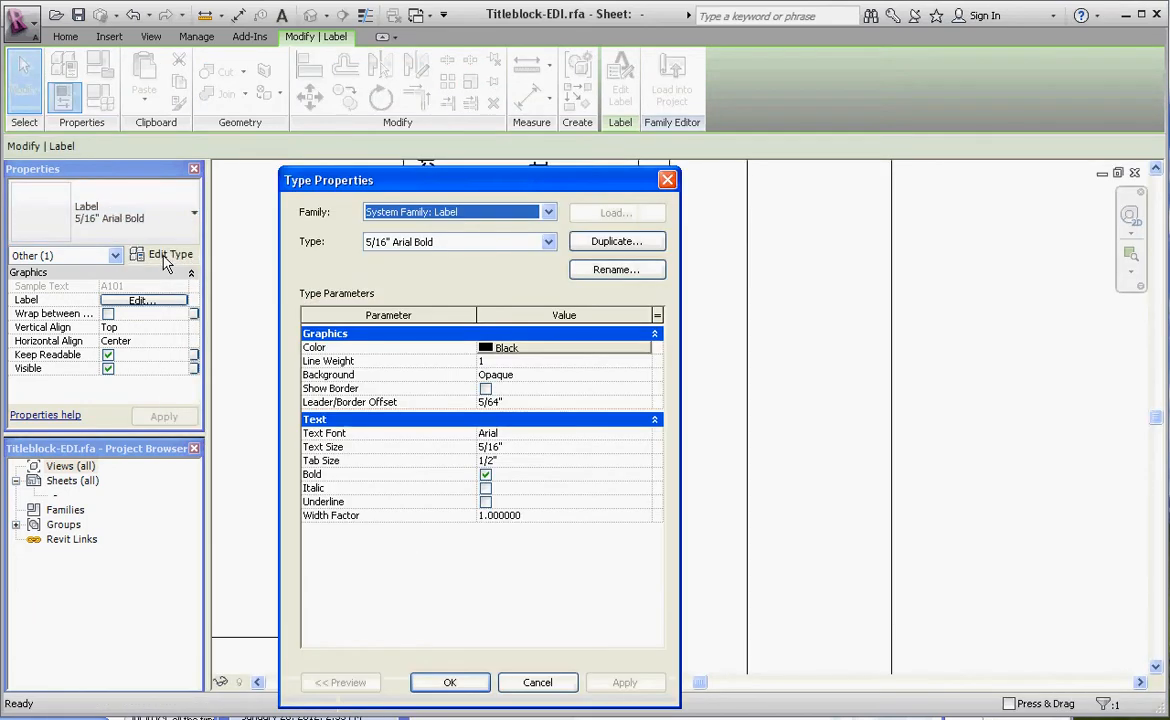
pyautogui.click(616, 240)
pyautogui.write('1/8" Arial Bold')
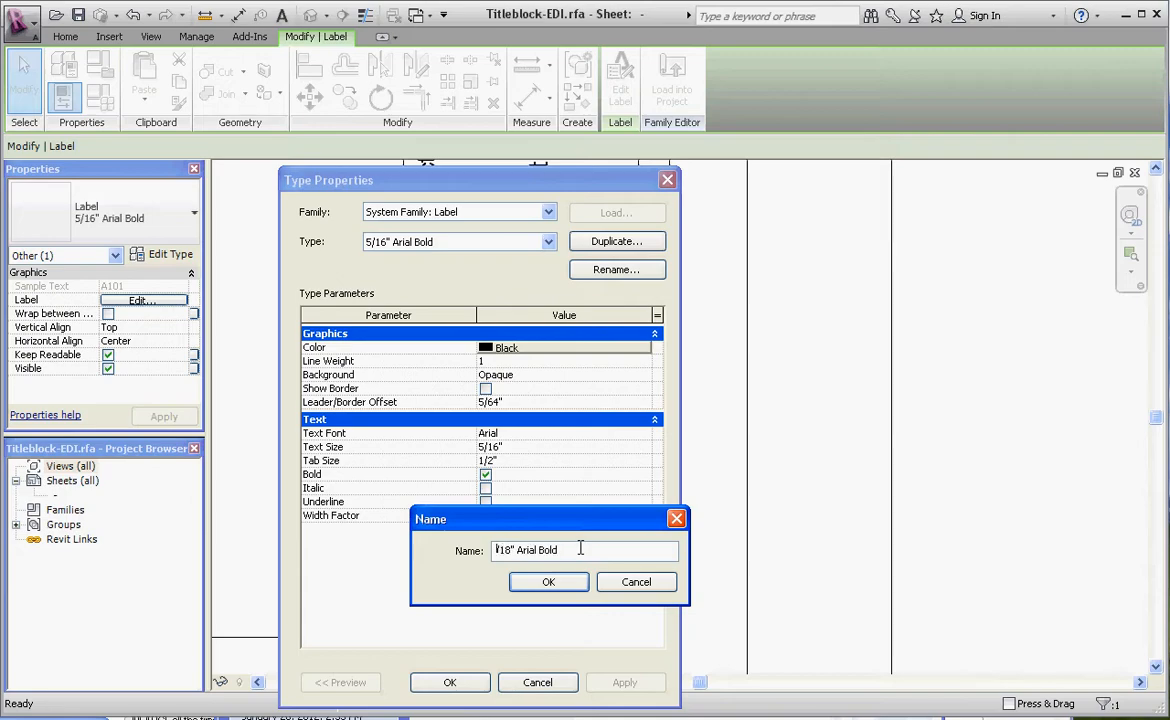
pyautogui.click(548, 582)
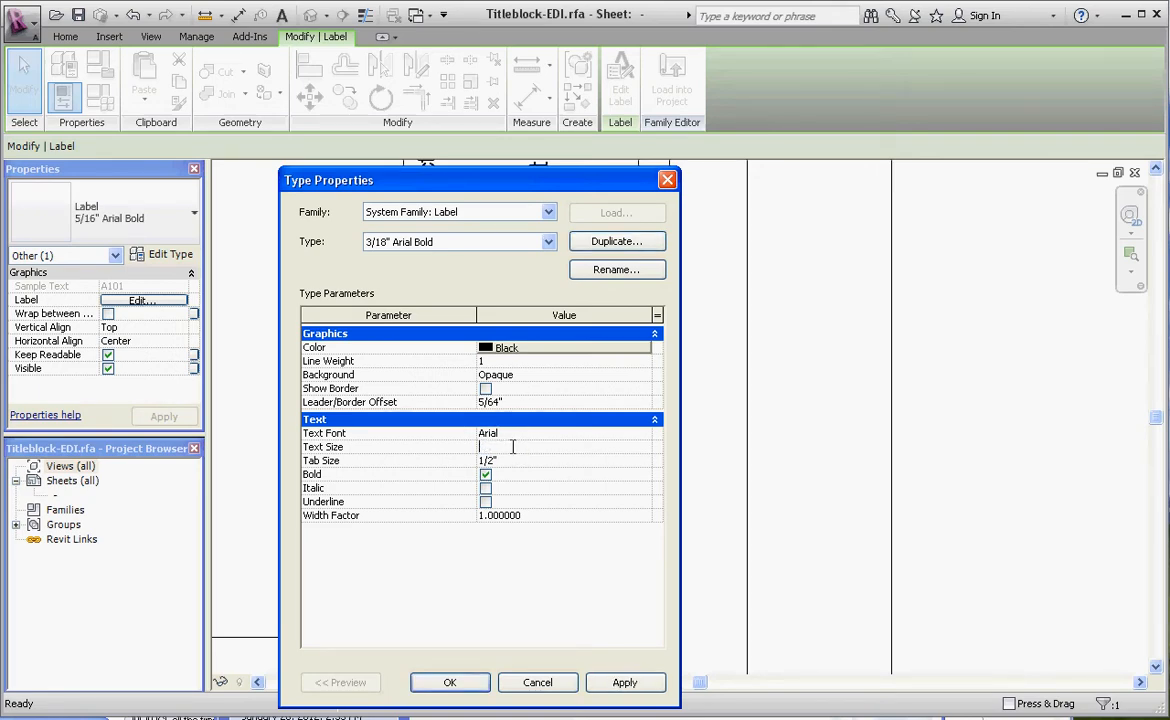
pyautogui.write('3/8"')
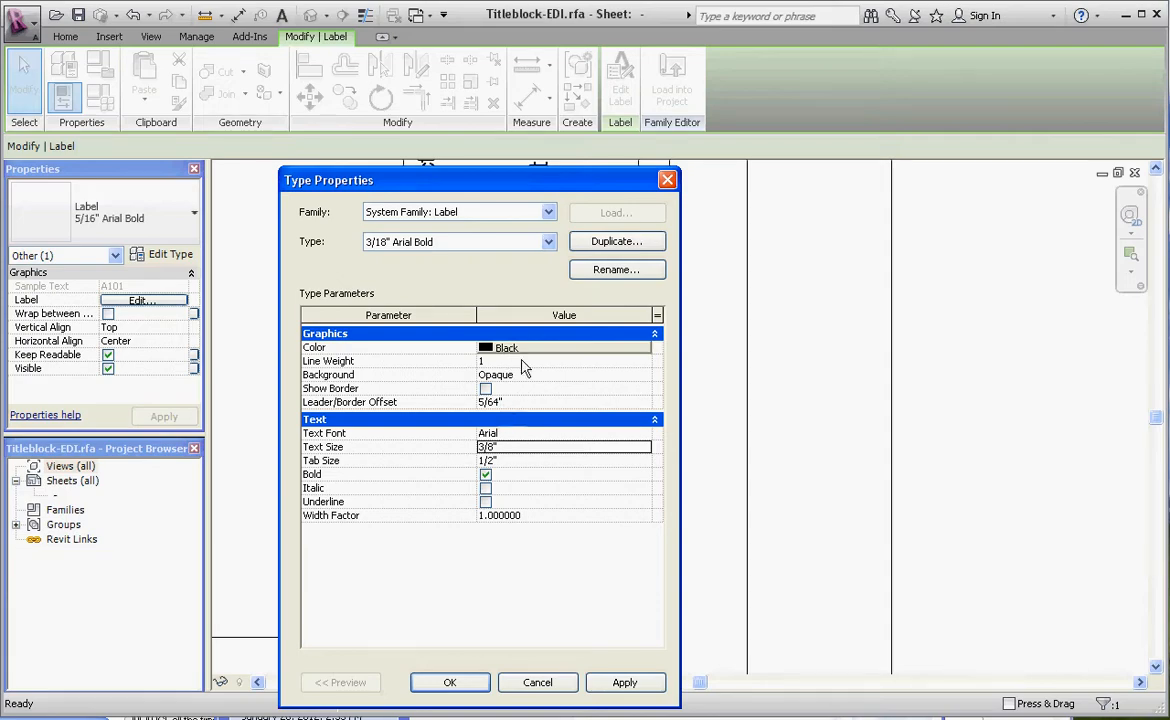
pyautogui.moveTo(350, 482)
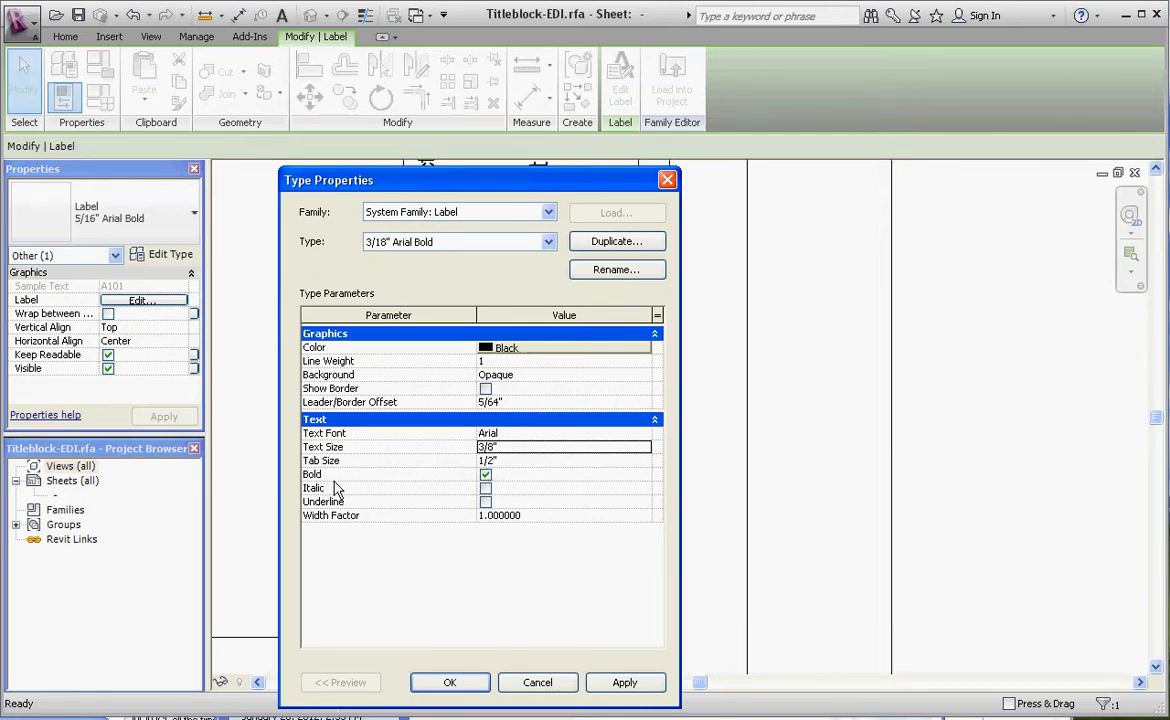
pyautogui.moveTo(360, 510)
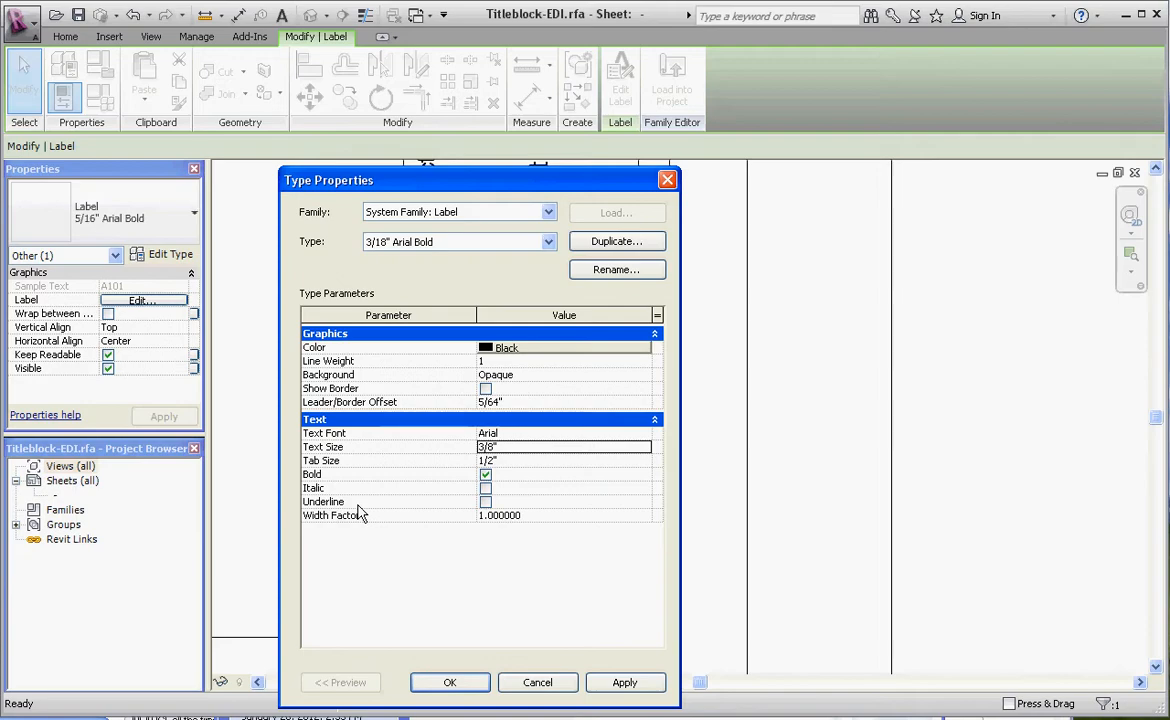
pyautogui.moveTo(420, 660)
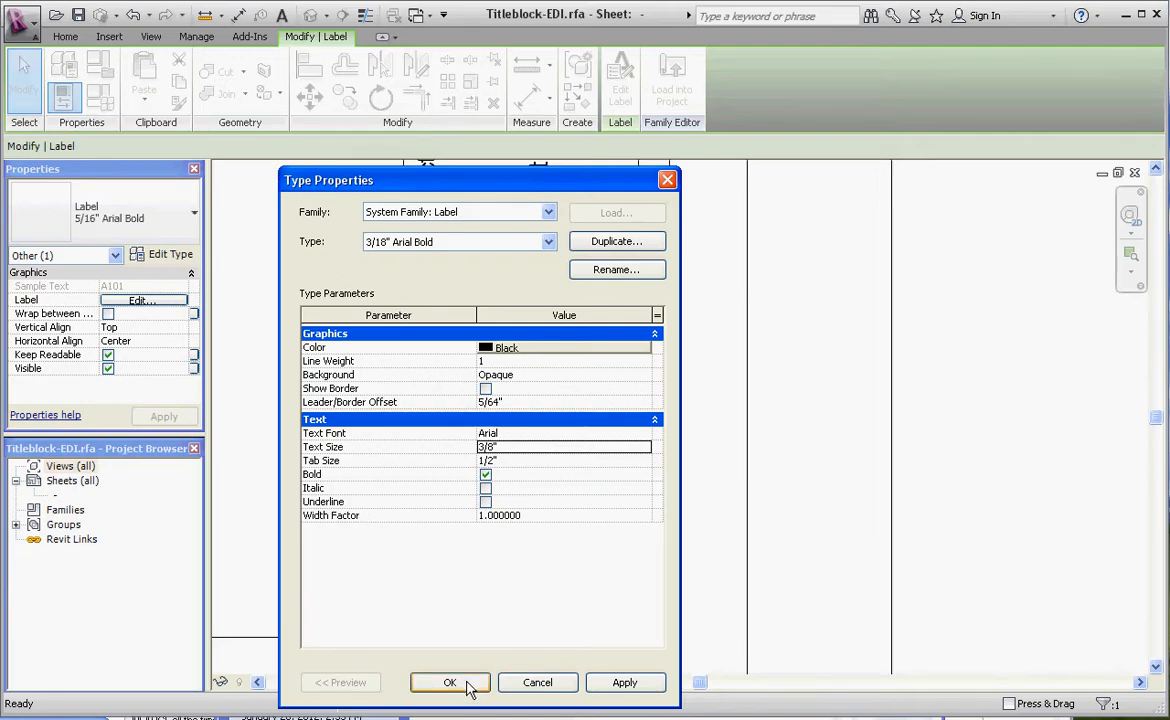
# Confirm the new label type, select the DSG label and bring up the drafting tools.
pyautogui.click(450, 682)
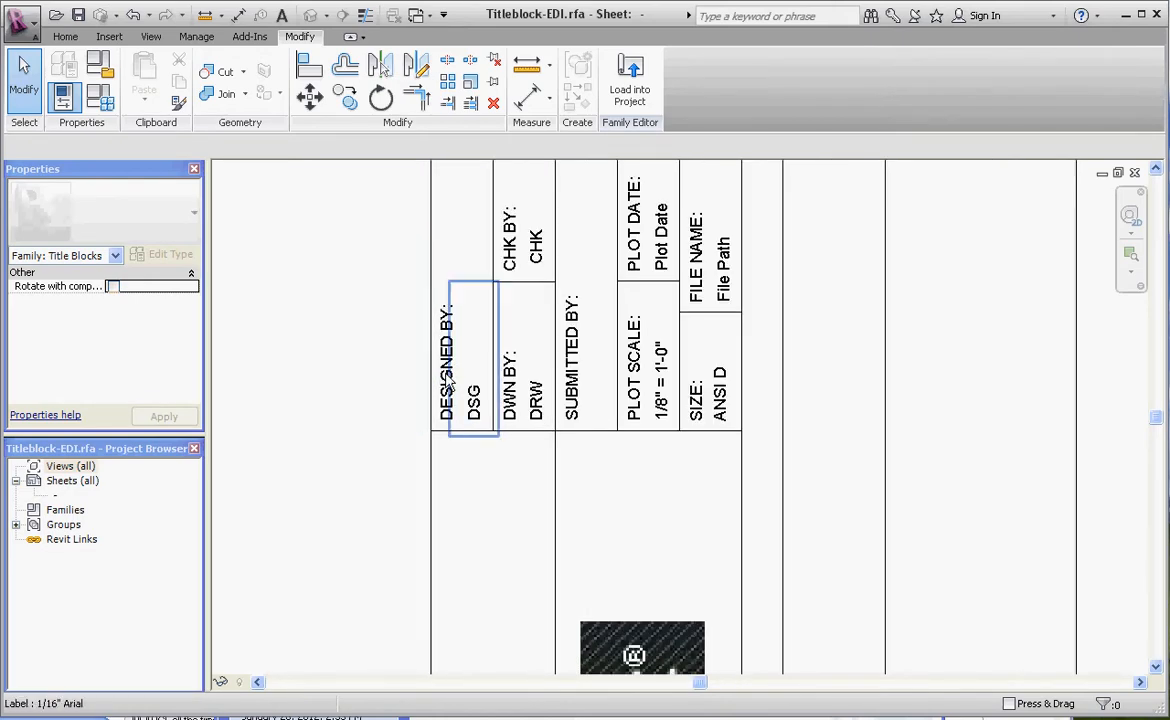
pyautogui.click(336, 312)
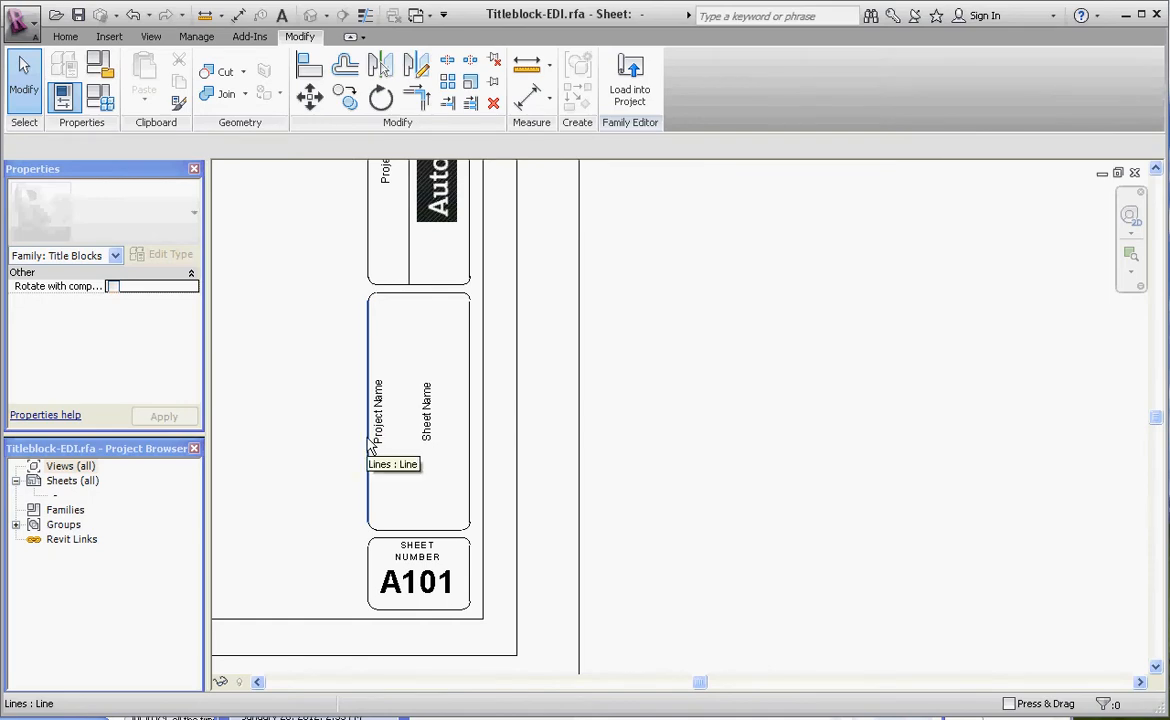
pyautogui.click(368, 410)
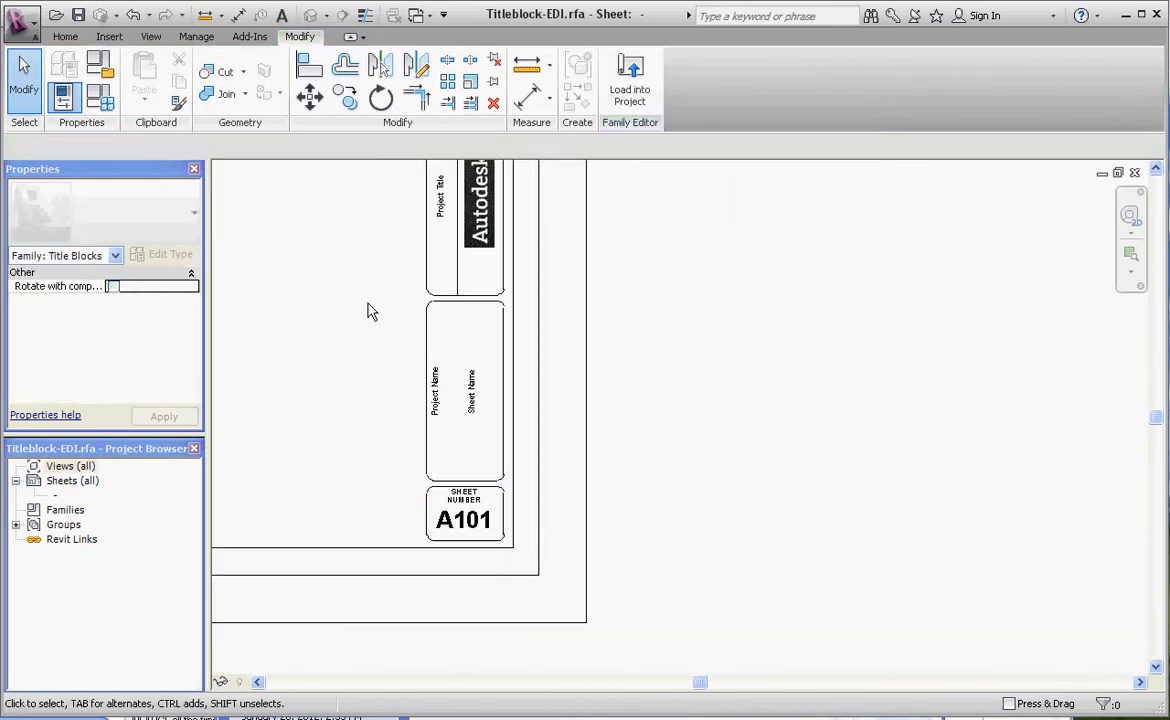
pyautogui.click(500, 396)
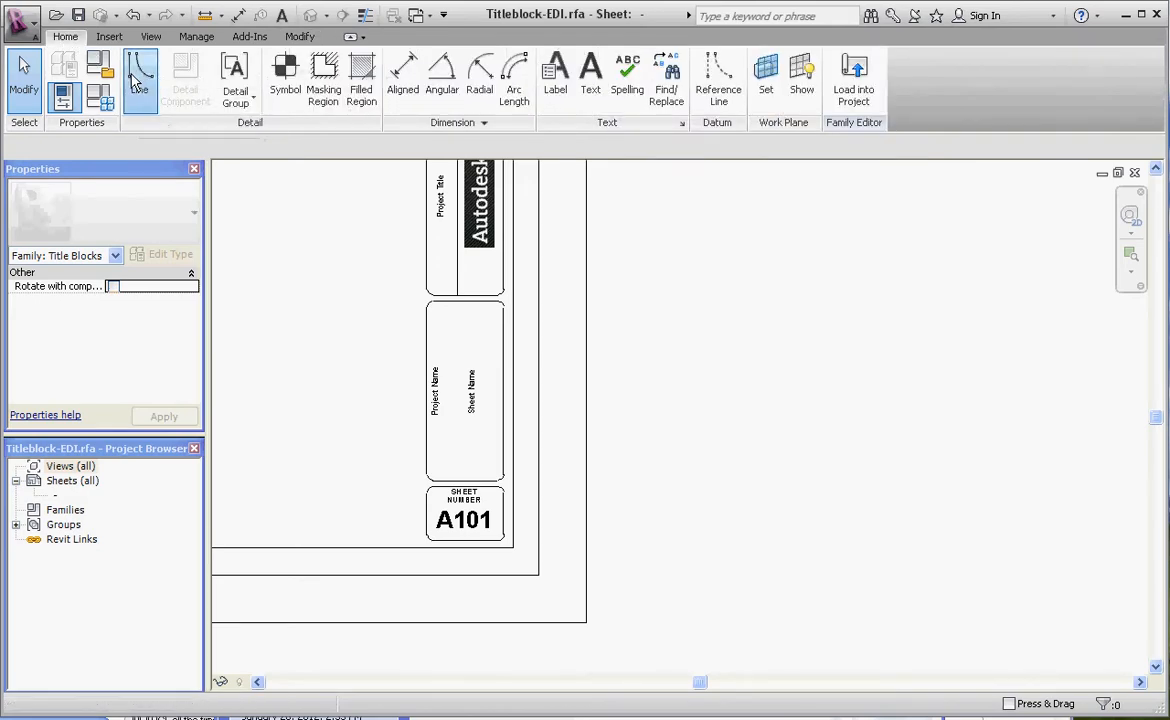
# Start a horizontal line across the Project Name / Sheet Name box with the Line tool.
pyautogui.click(140, 78)
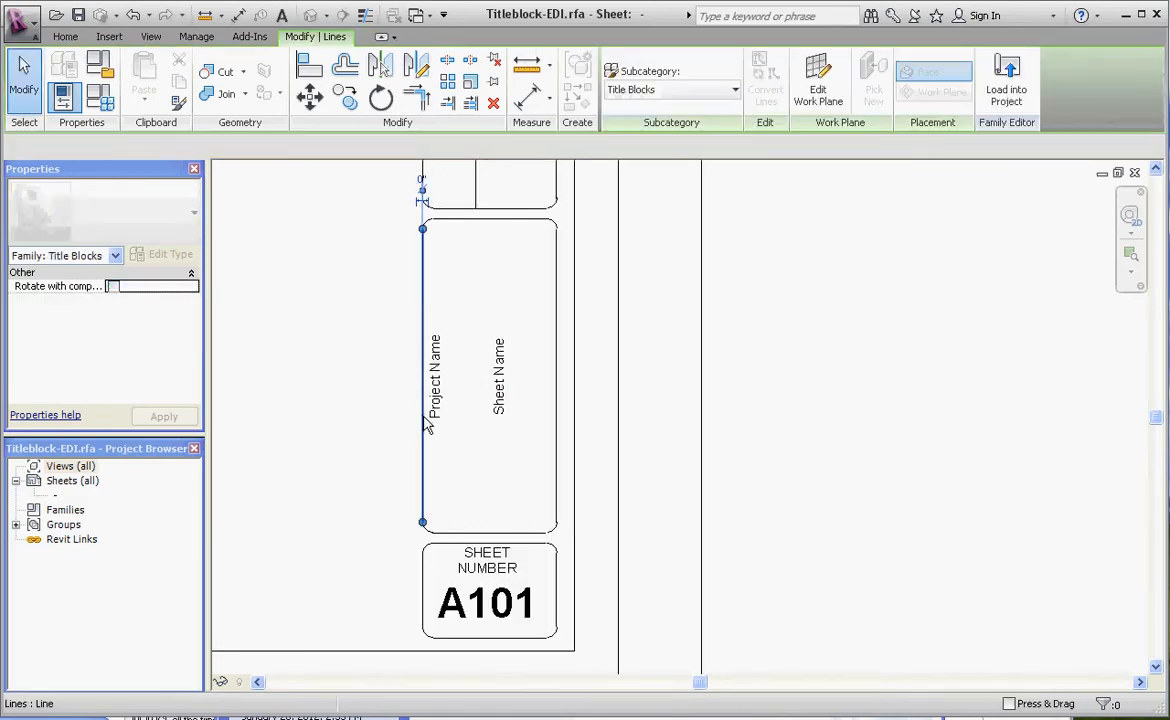
pyautogui.click(420, 376)
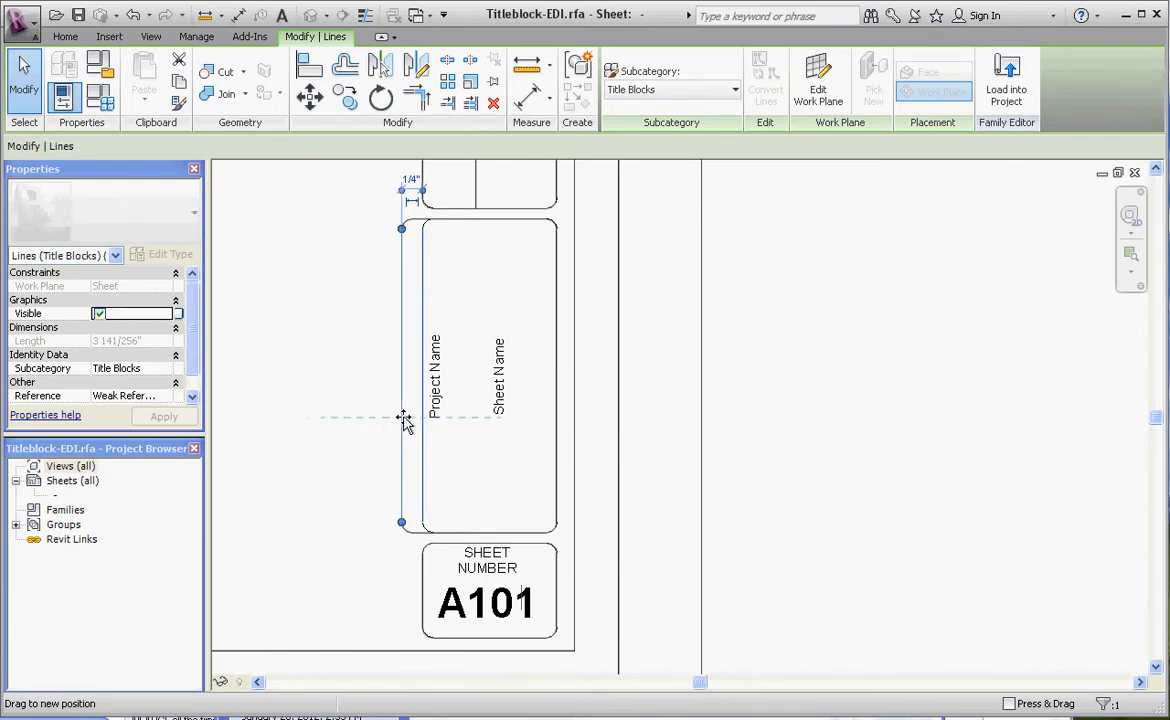
pyautogui.moveTo(402, 418)
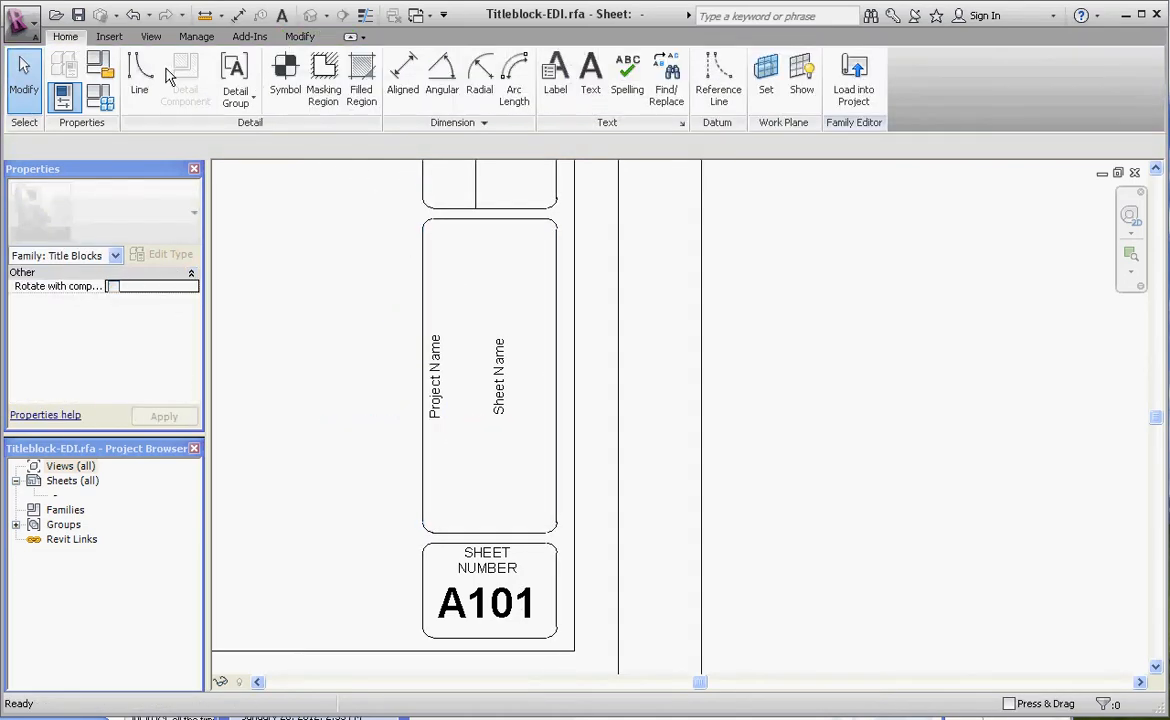
pyautogui.click(140, 76)
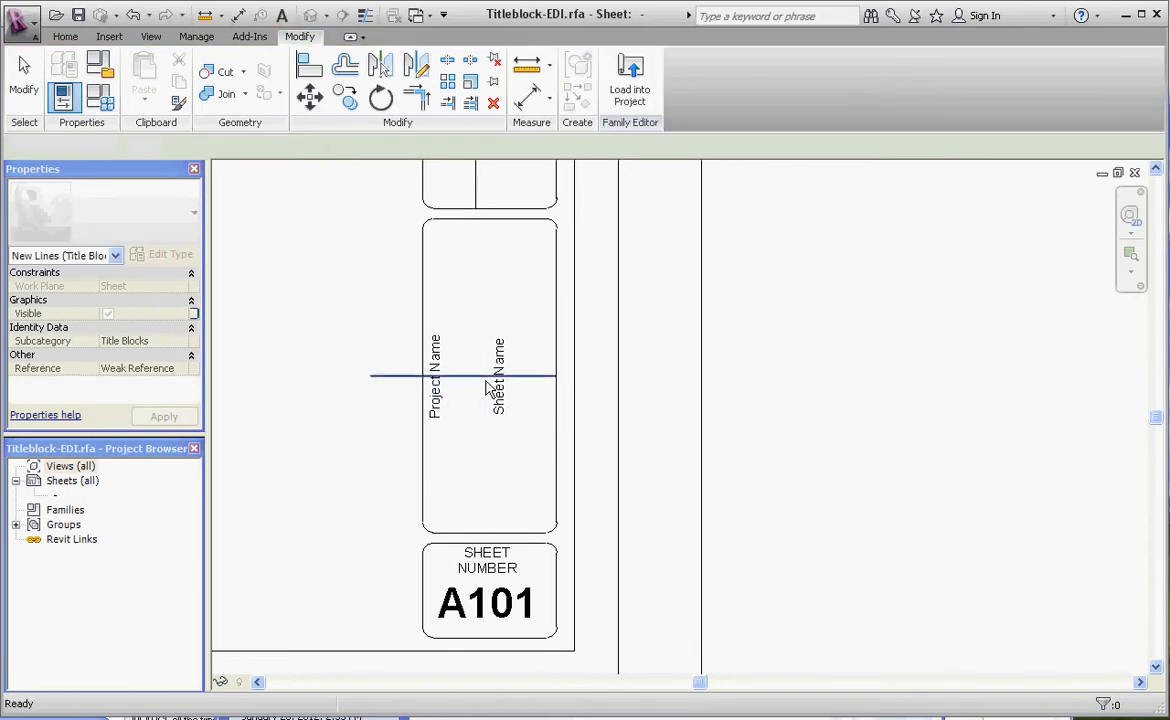
# Finish the horizontal line and edit its temporary dimension length (1, -7, 1).
pyautogui.click(464, 378)
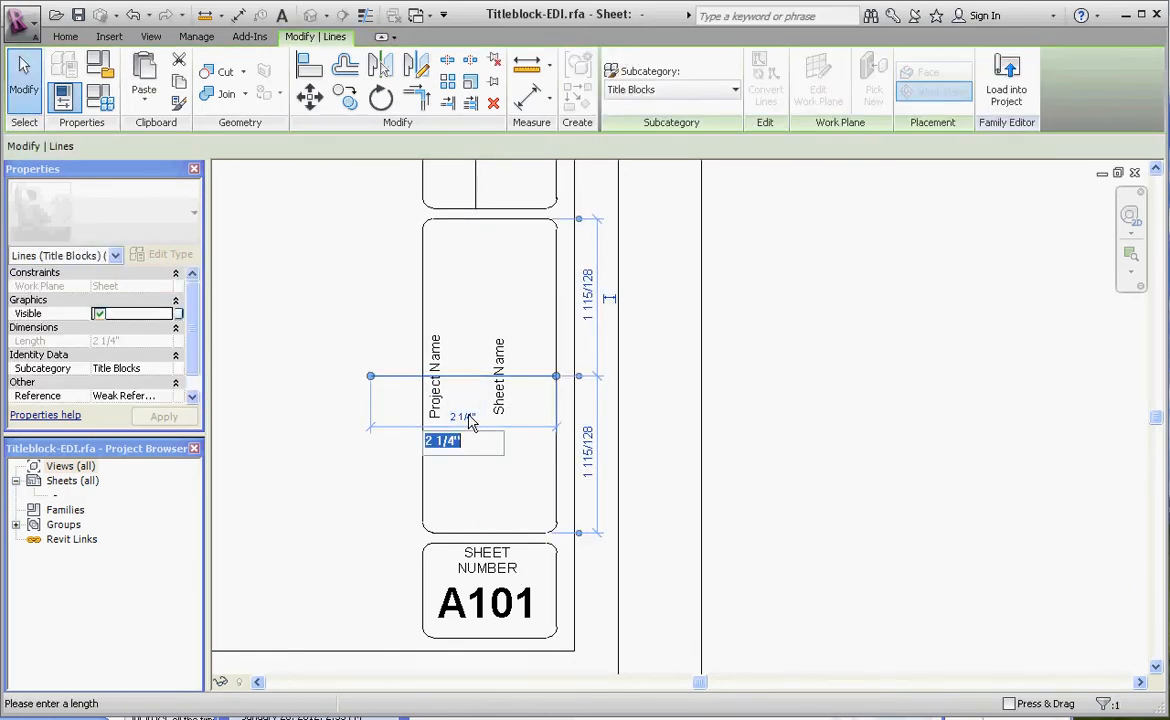
pyautogui.write('1')
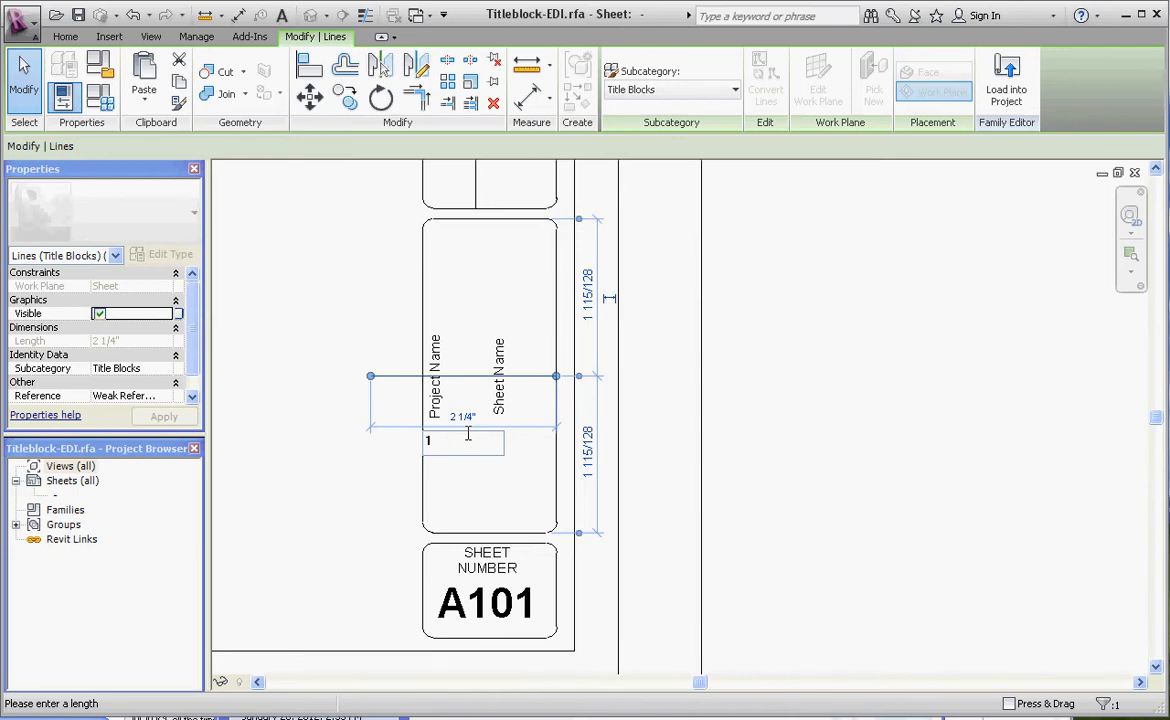
pyautogui.write('-7')
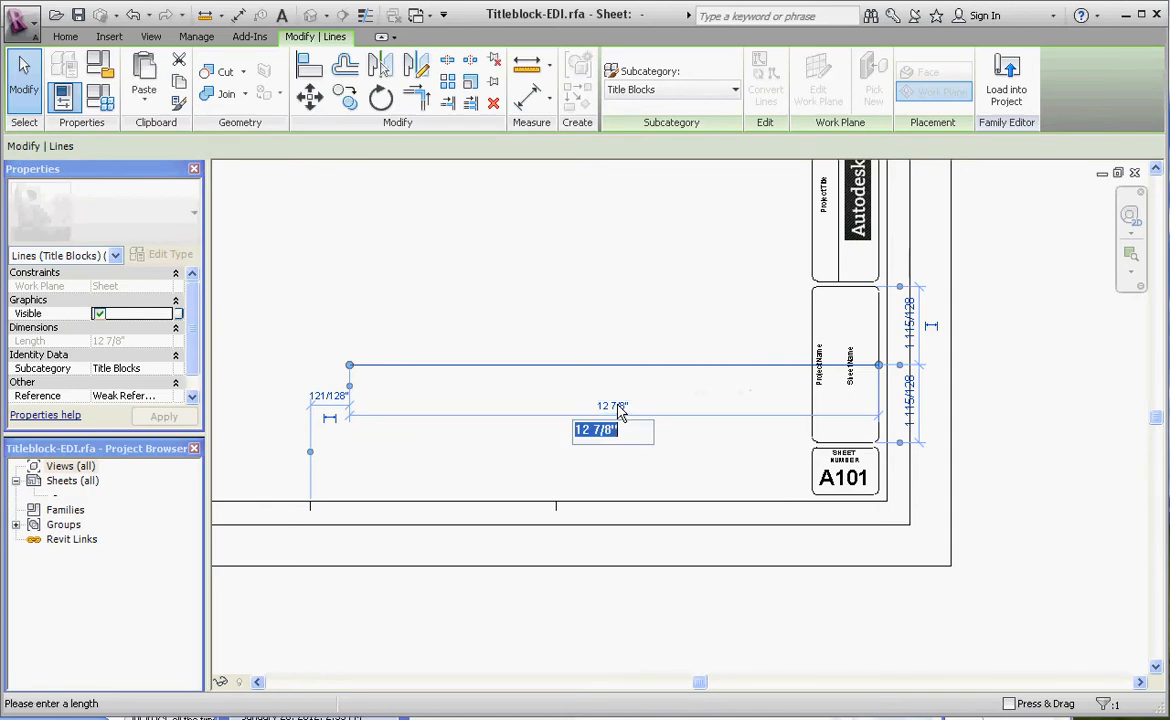
pyautogui.write('1')
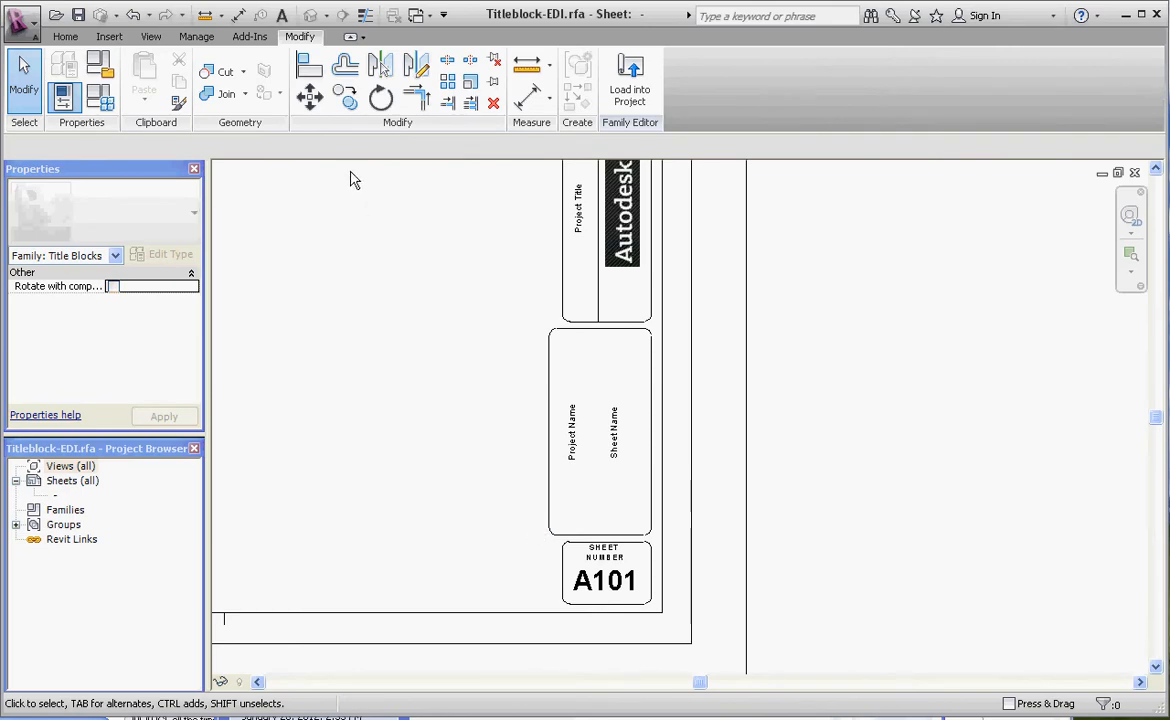
pyautogui.click(308, 66)
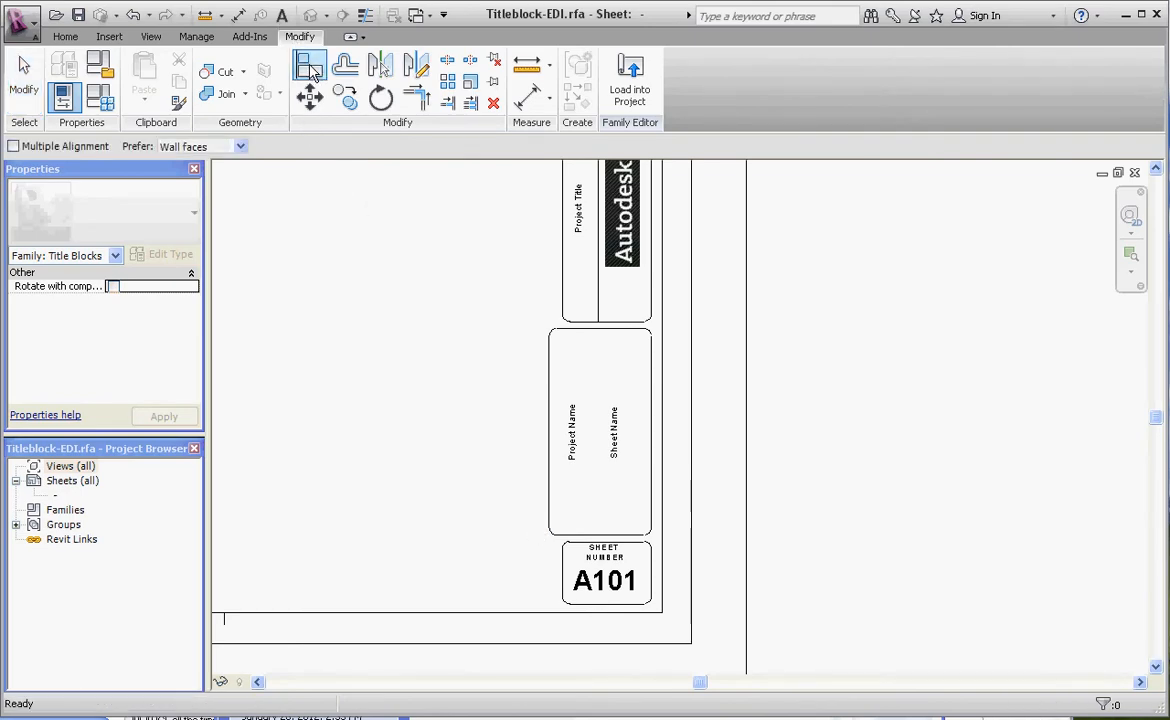
pyautogui.moveTo(548, 418)
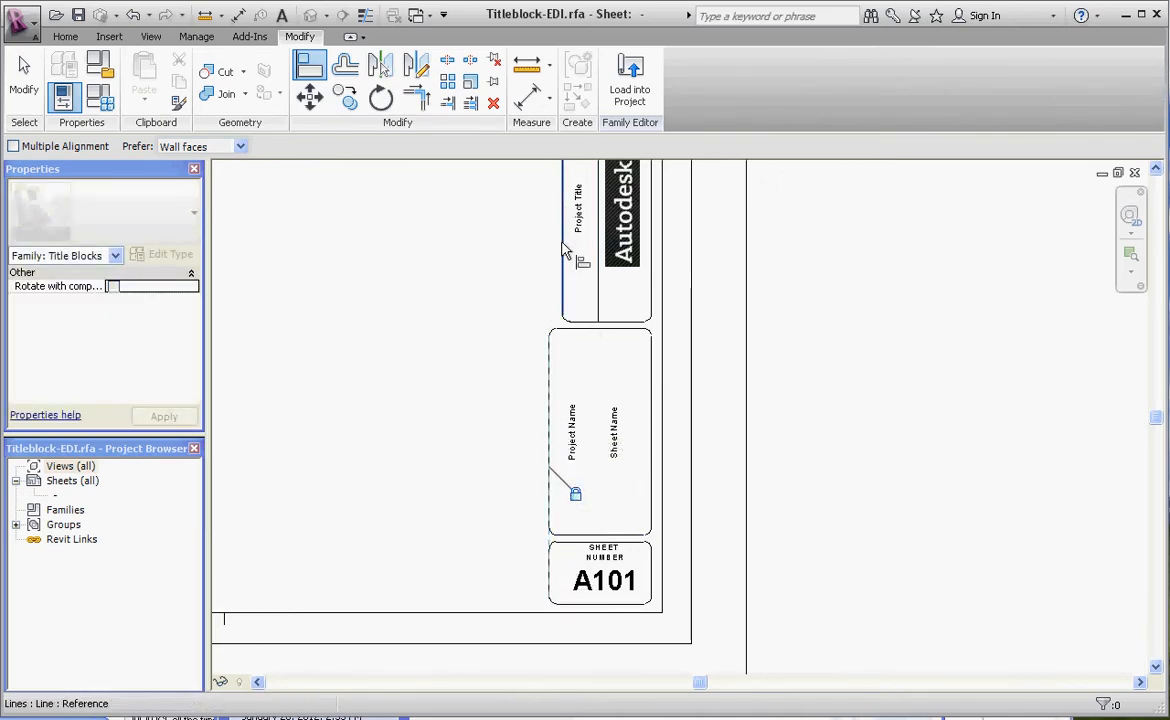
pyautogui.click(564, 244)
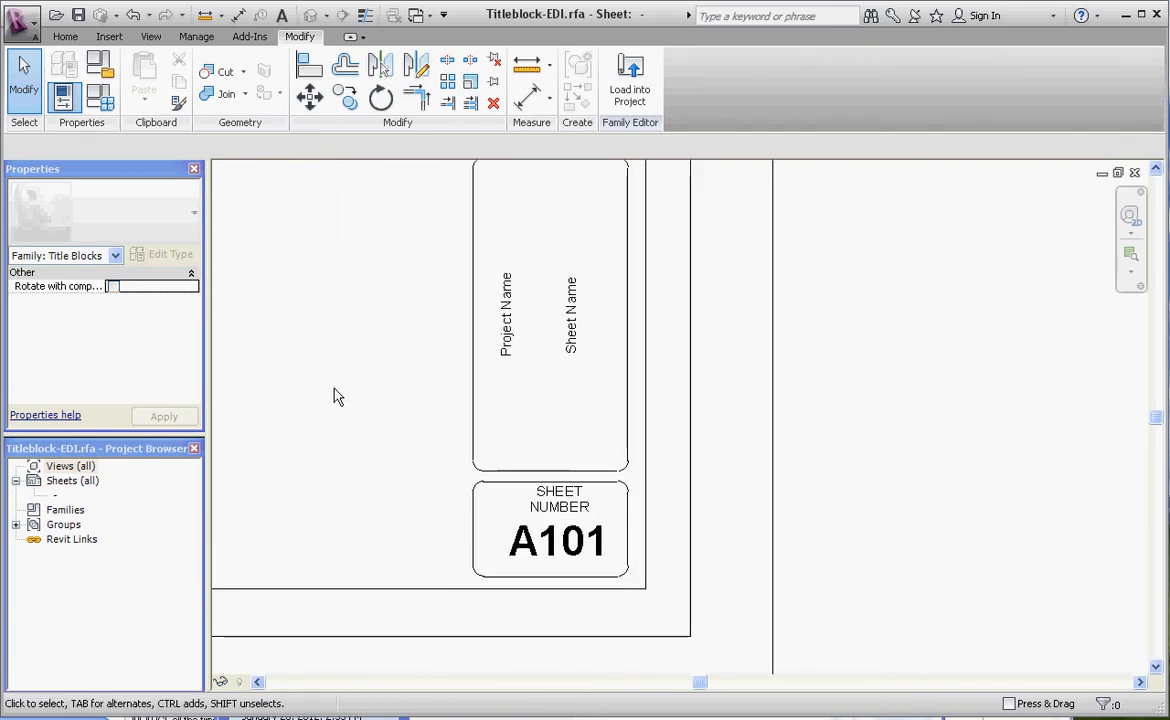
# Sketch a short .125 (1/8") line near the title block boxes with the Line tool.
pyautogui.click(476, 530)
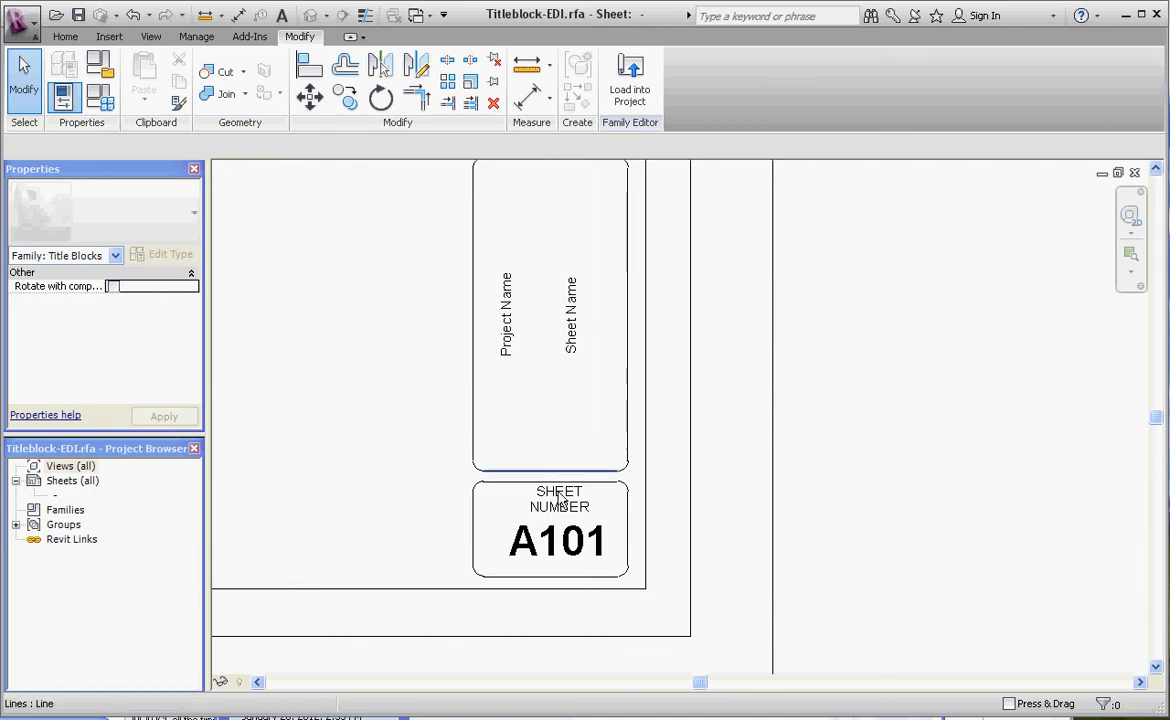
pyautogui.click(560, 500)
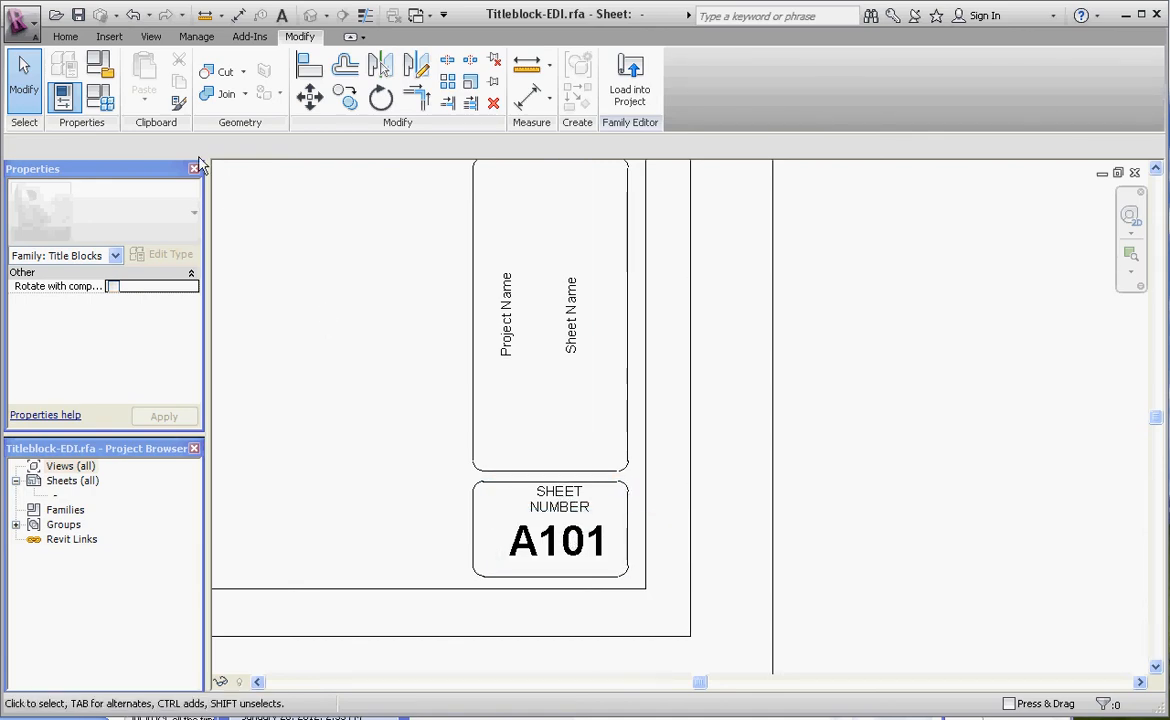
pyautogui.click(64, 36)
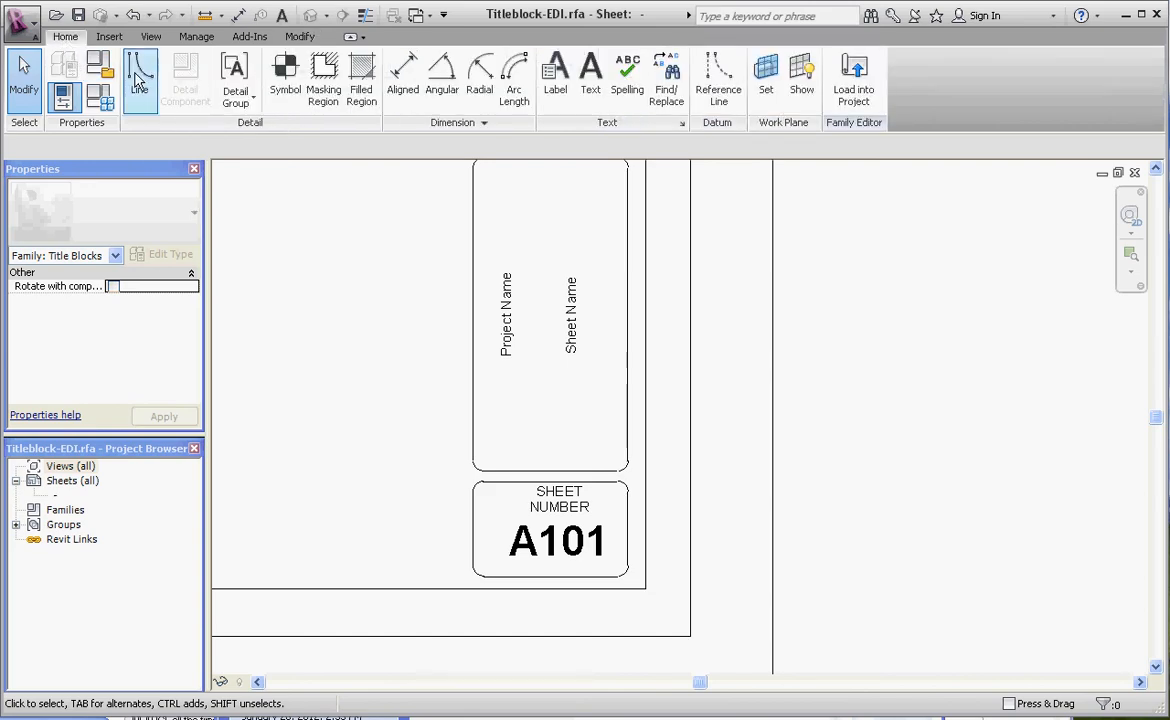
pyautogui.click(140, 78)
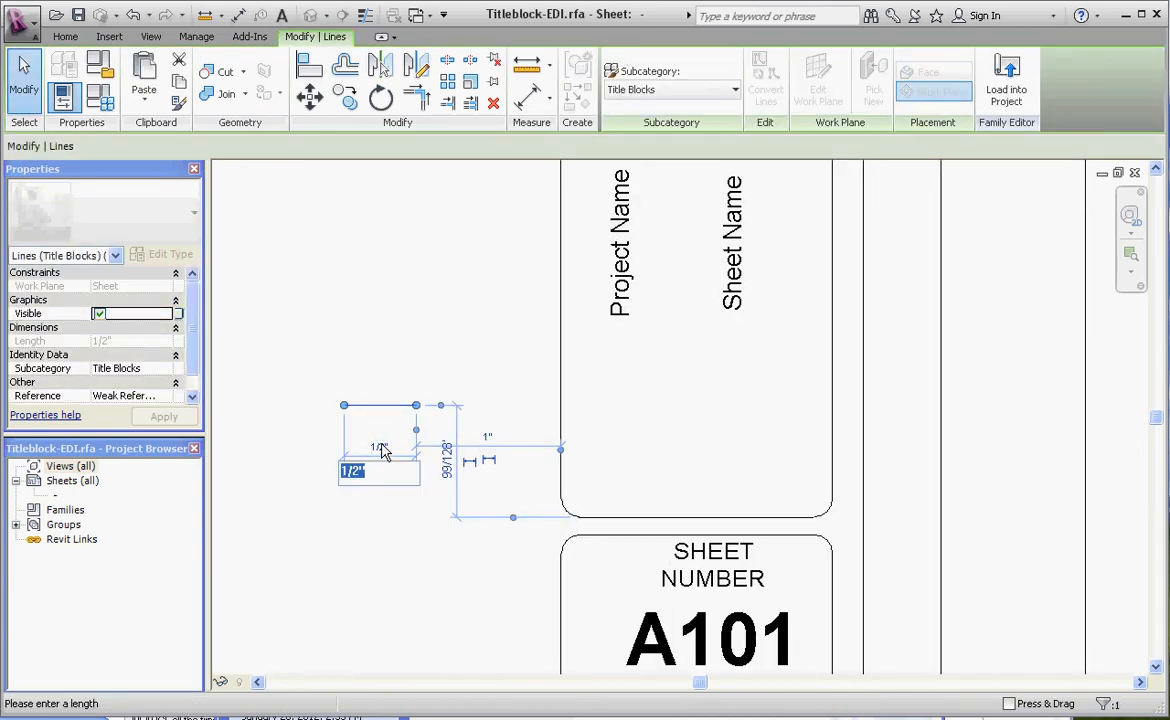
pyautogui.write('.125')
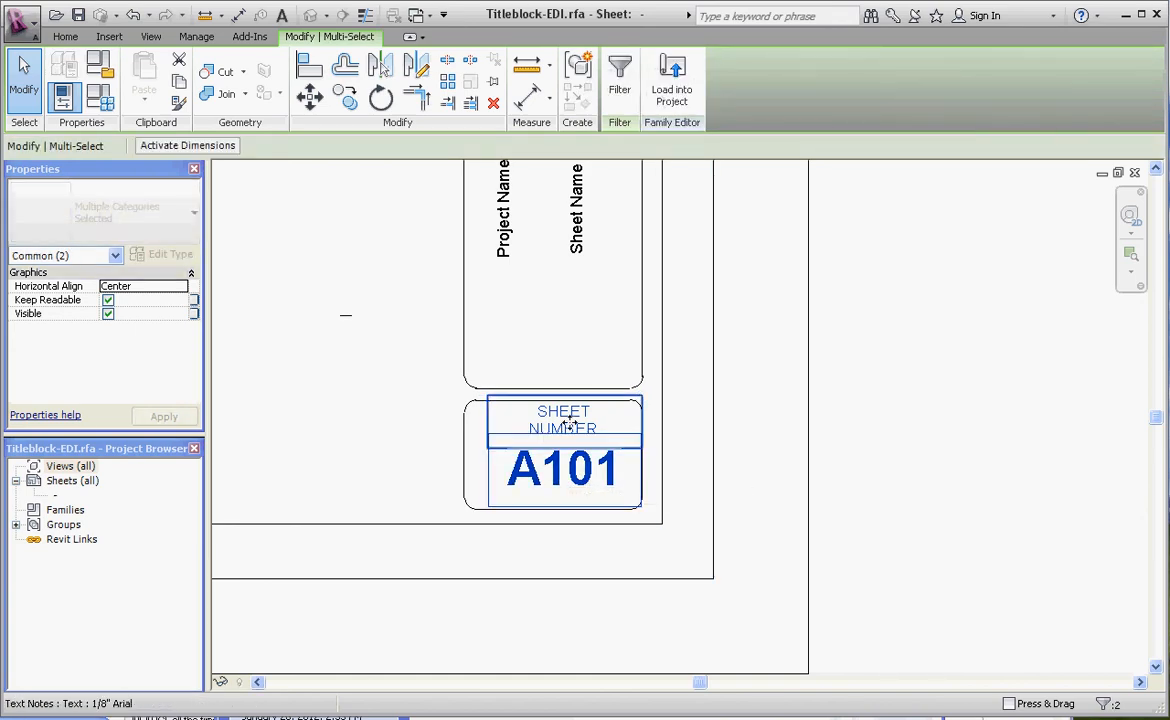
pyautogui.moveTo(570, 470)
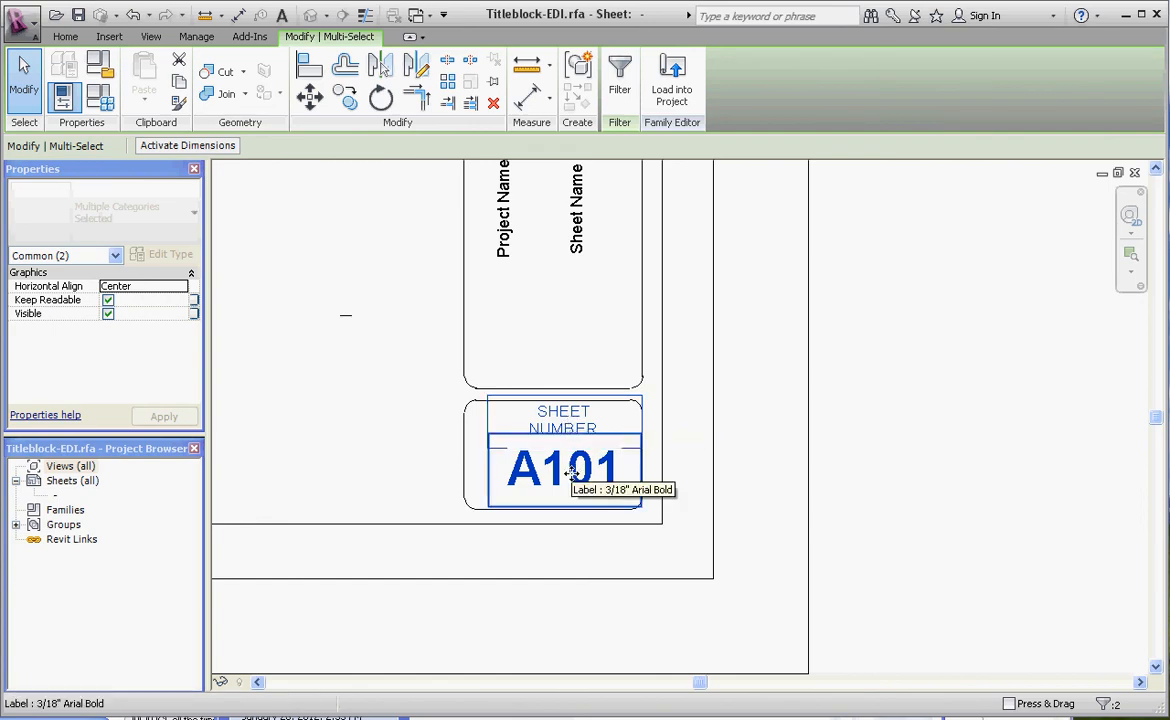